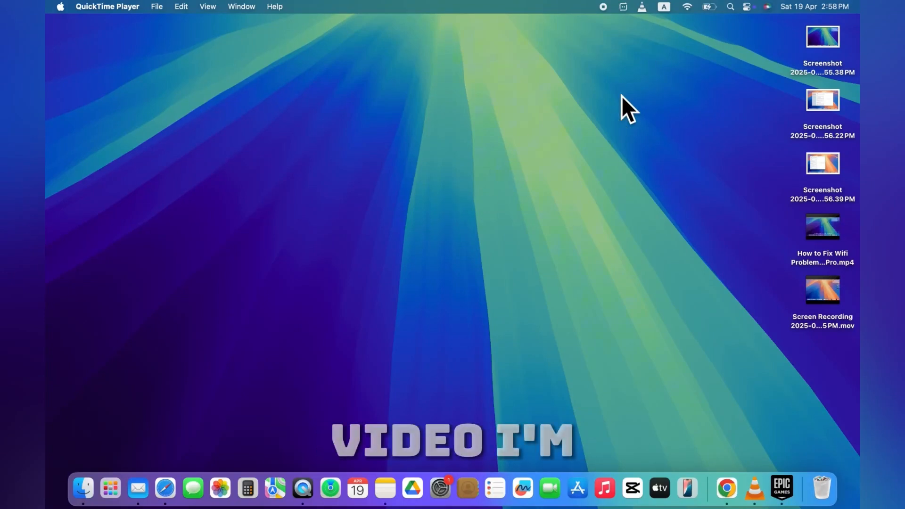
# Show the menu-bar Bluetooth panel listing the paired headphones.
pyautogui.click(748, 7)
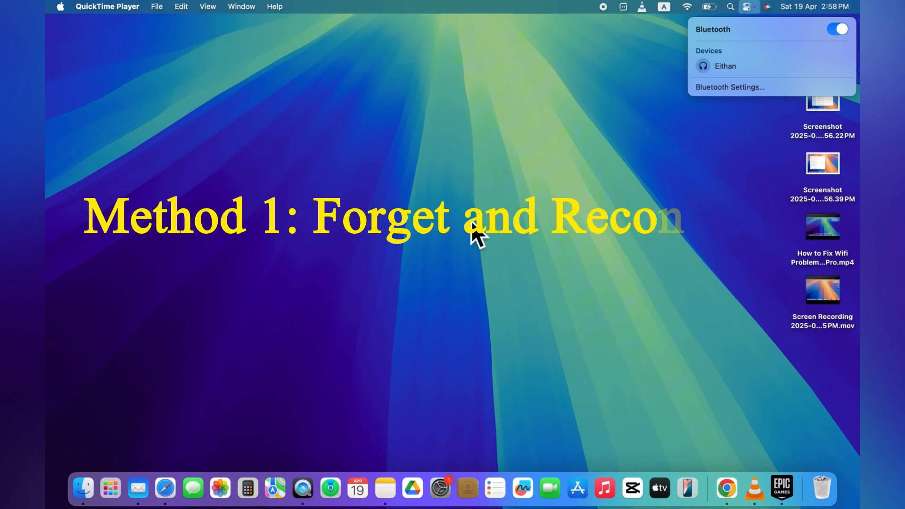
# Open System Settings from the Apple menu and go to the Bluetooth page.
pyautogui.click(60, 6)
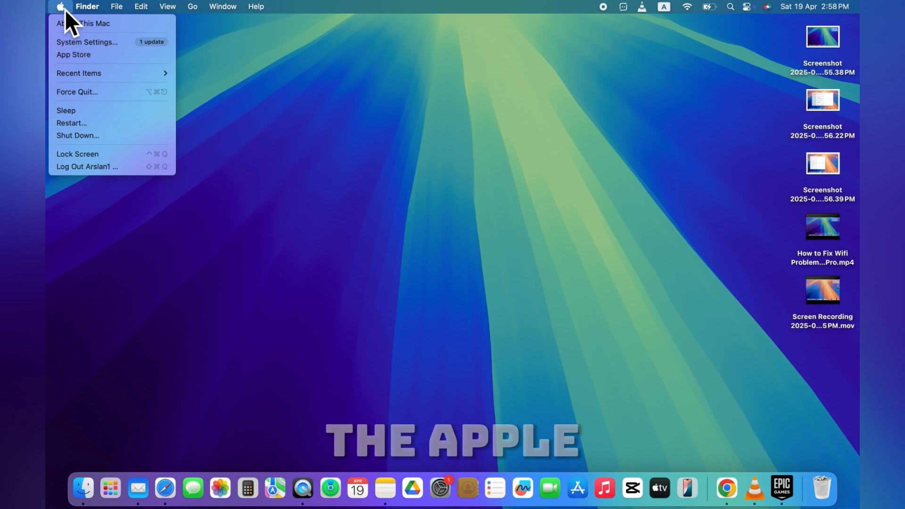
pyautogui.click(88, 41)
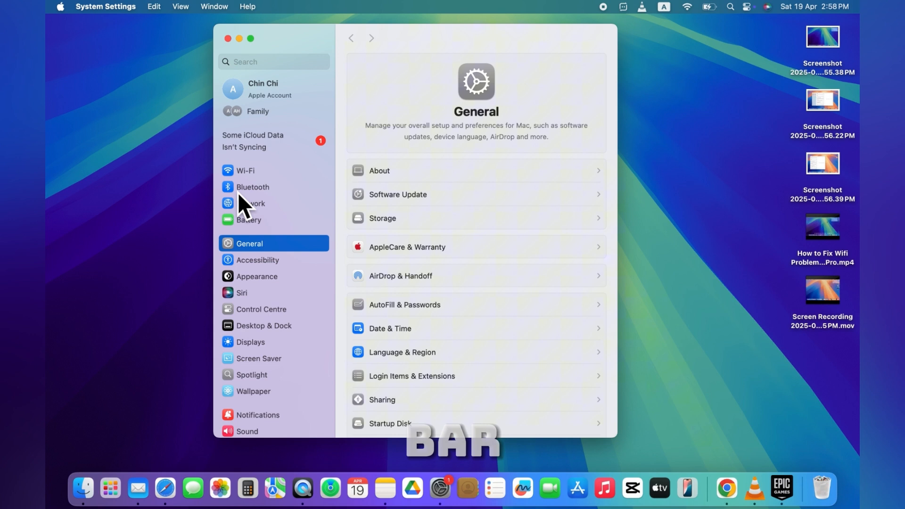
pyautogui.click(252, 187)
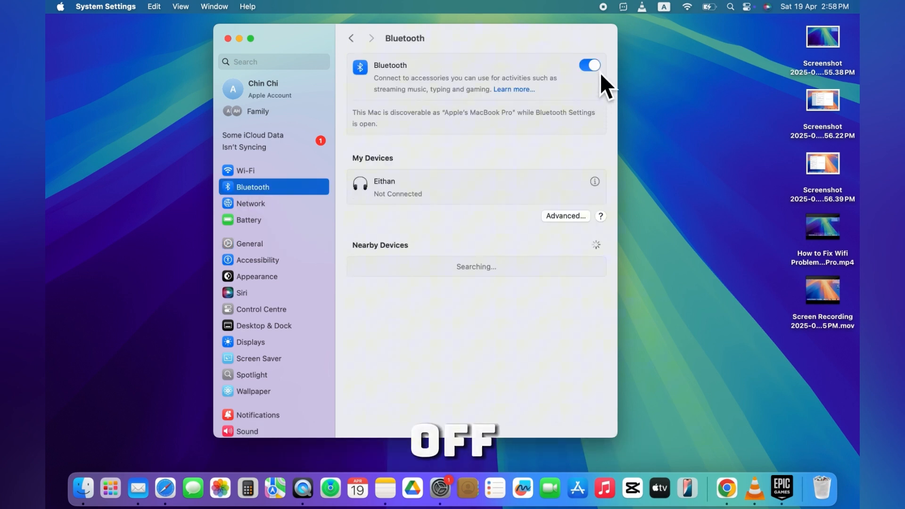
# Switch Bluetooth off and then back on.
pyautogui.click(589, 64)
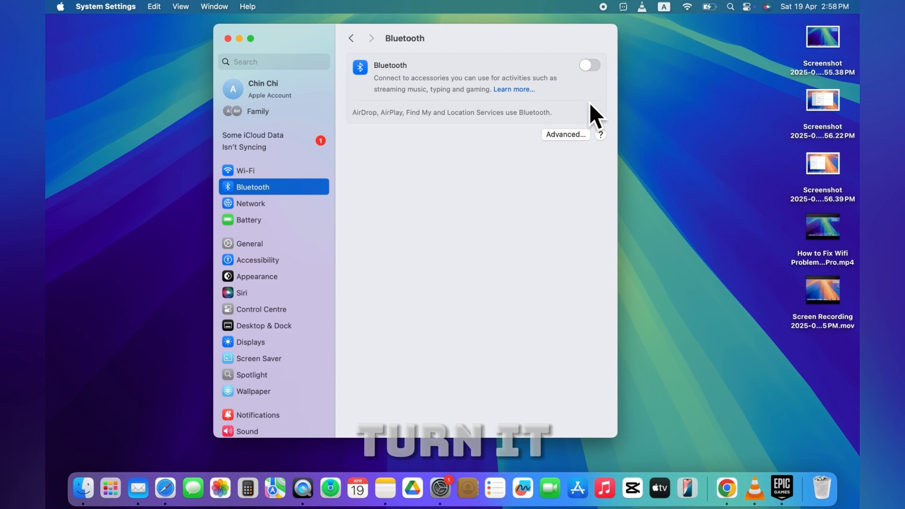
pyautogui.click(590, 65)
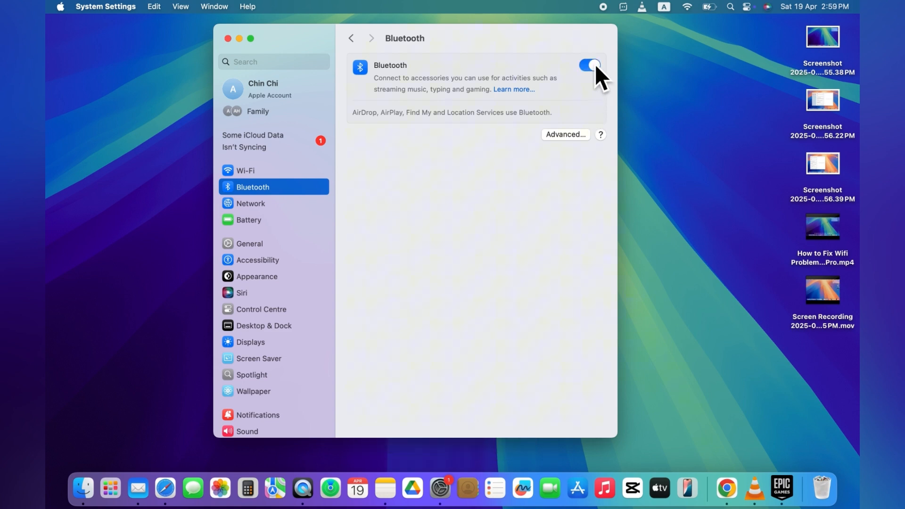
pyautogui.click(588, 65)
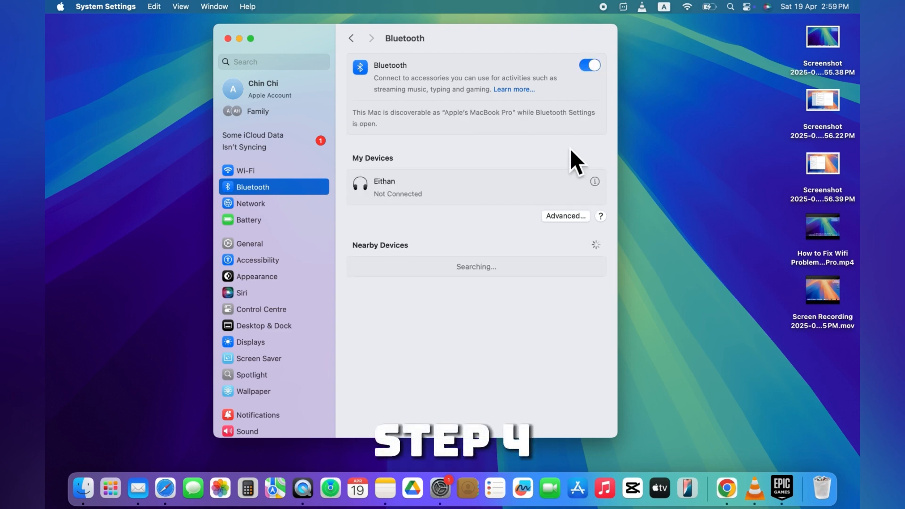
# Forget the 'Eithan' headset via its info button, then switch Bluetooth off.
pyautogui.click(589, 64)
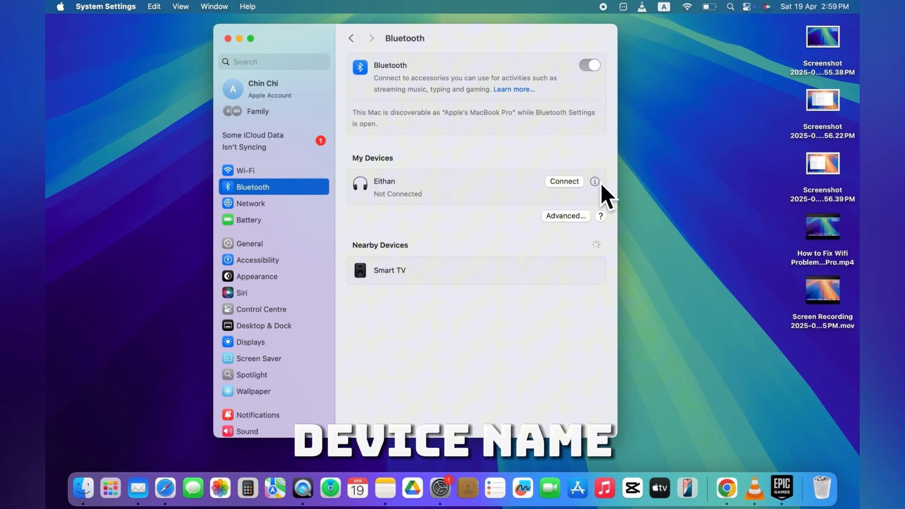
pyautogui.click(595, 181)
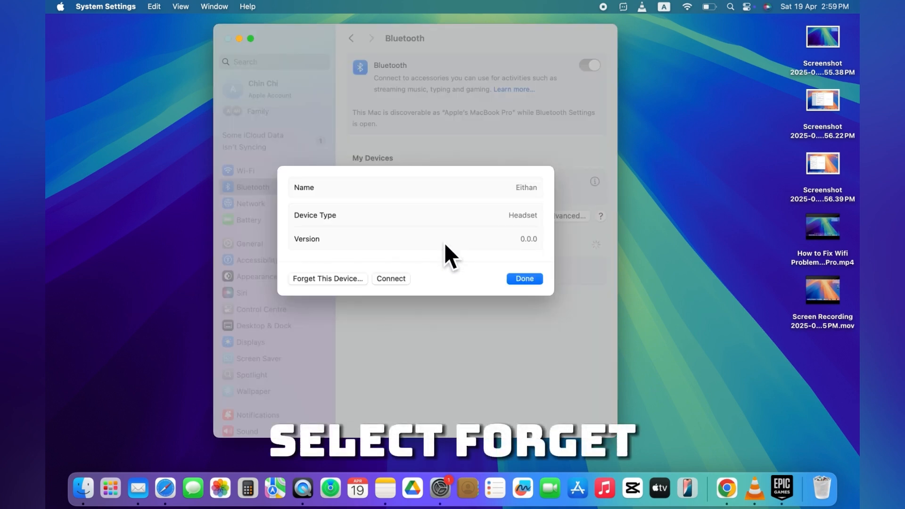
pyautogui.moveTo(335, 294)
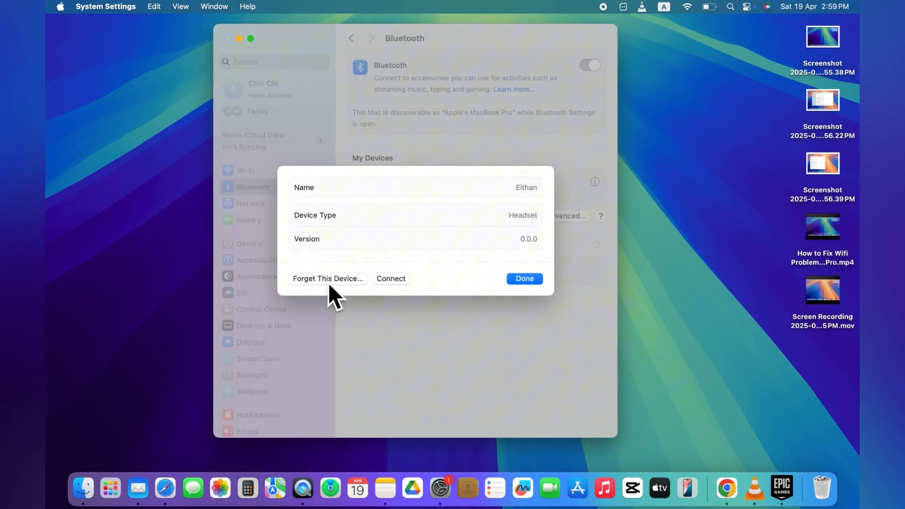
pyautogui.click(327, 278)
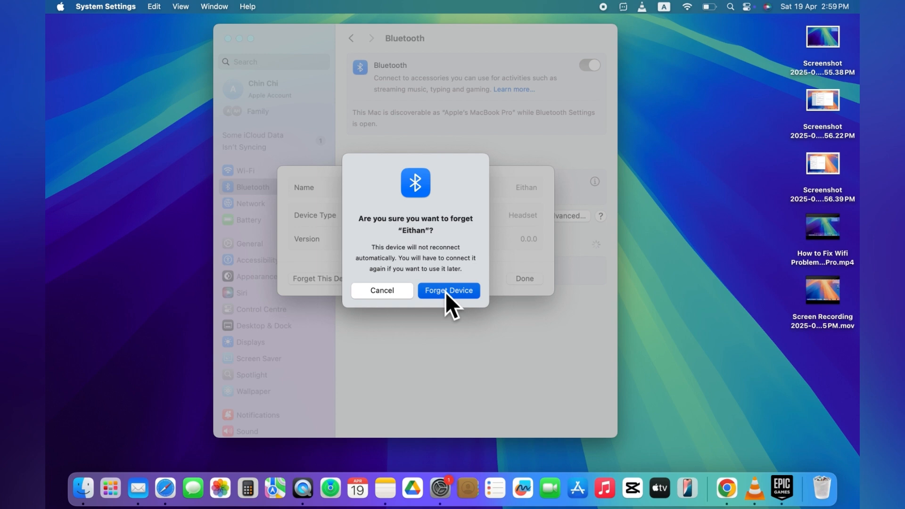
pyautogui.click(449, 291)
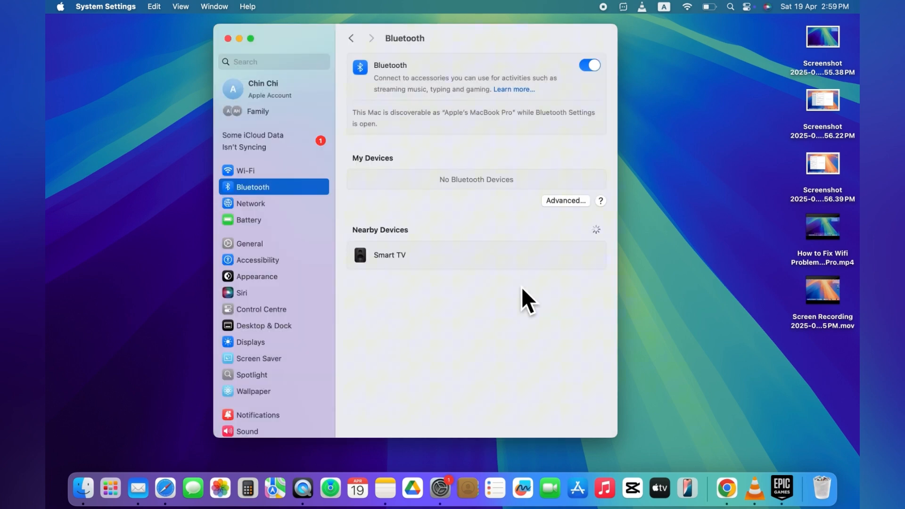
pyautogui.click(589, 65)
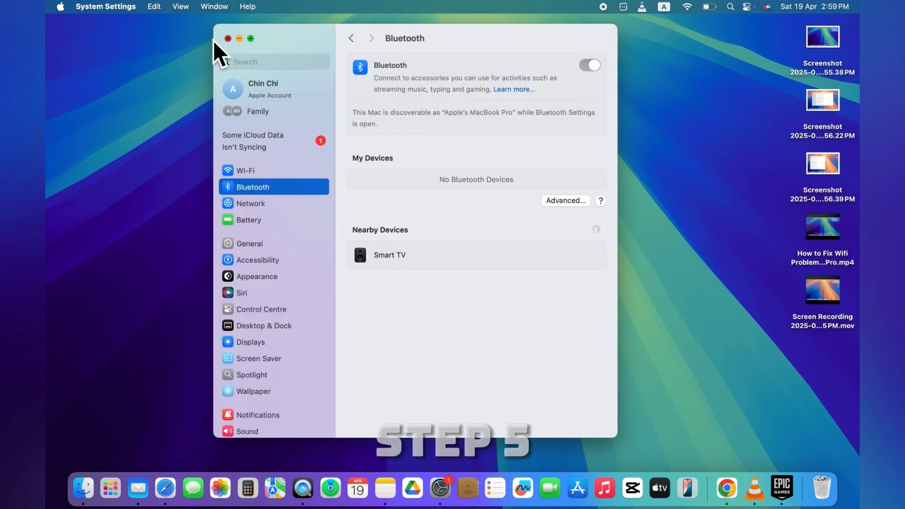
# Turn Bluetooth back on until 'Eithan' appears under Nearby Devices.
pyautogui.click(60, 6)
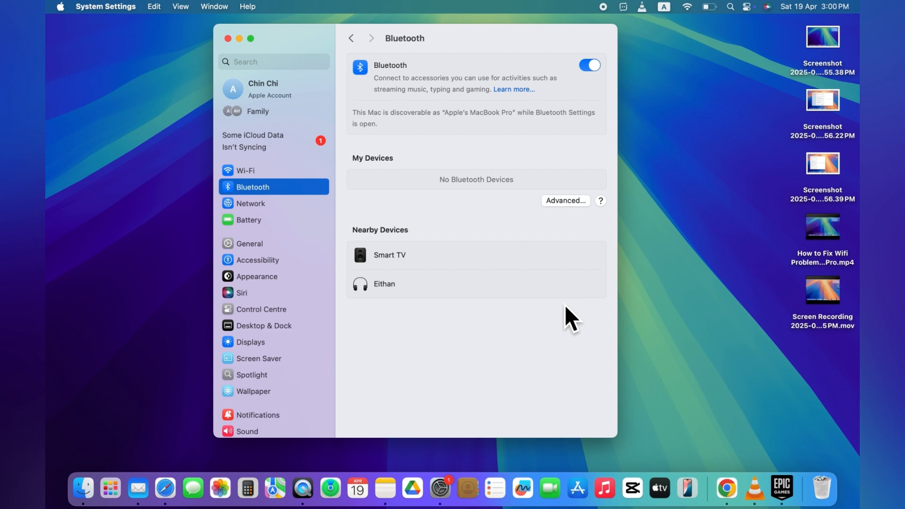
pyautogui.click(384, 283)
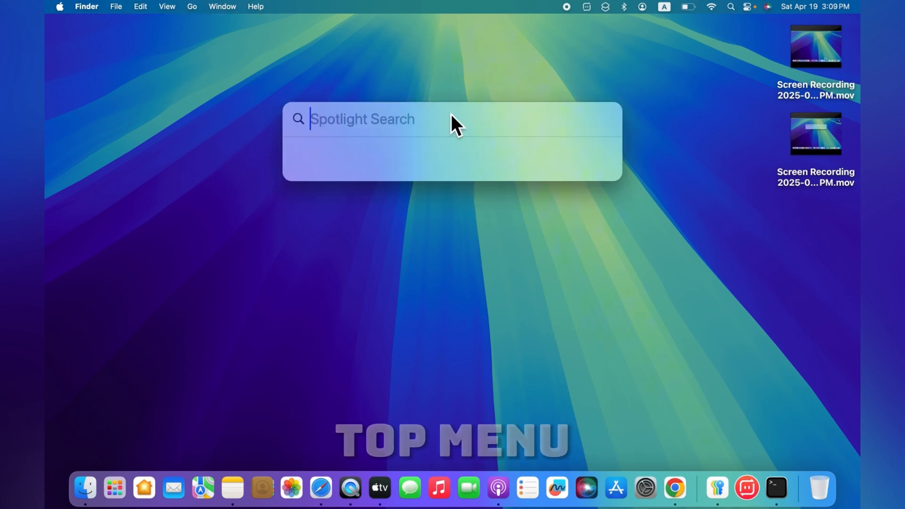
# Search Spotlight for 'terminal' and launch the Terminal app.
pyautogui.write('terminal')
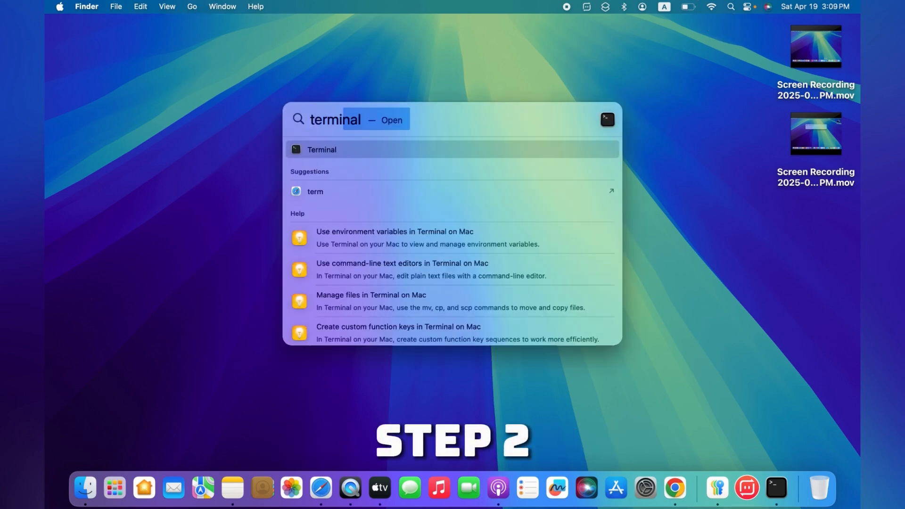
pyautogui.press('backspace')
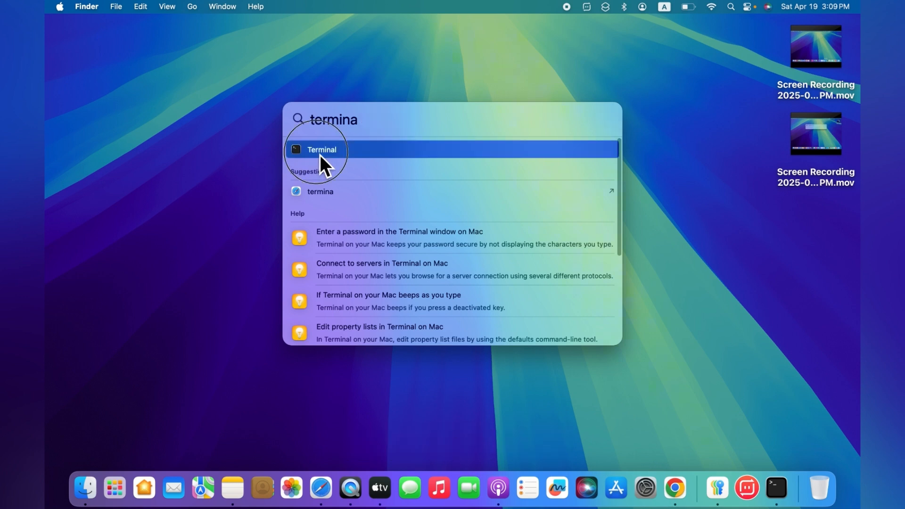
pyautogui.click(322, 150)
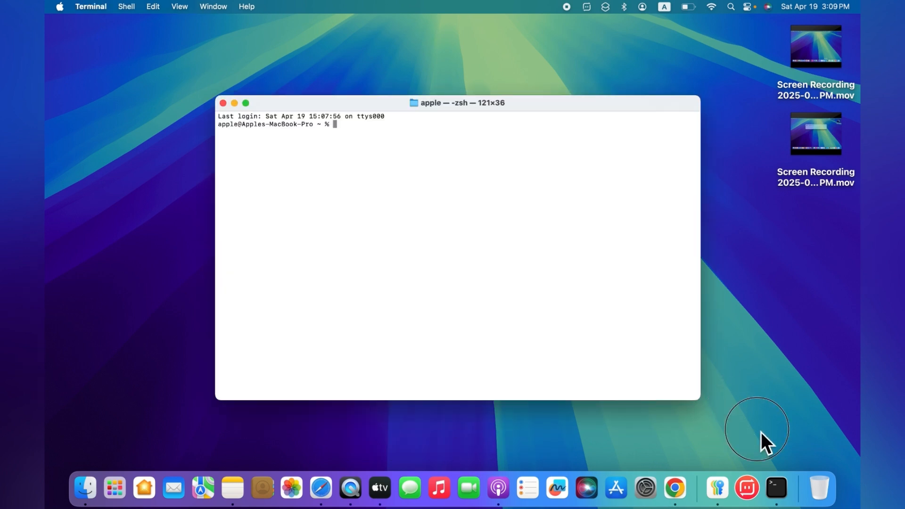
# Enlarge the Terminal window and type the 'sudo pkill bluetoothd' command.
pyautogui.moveTo(700, 400); pyautogui.dragTo(759, 440)
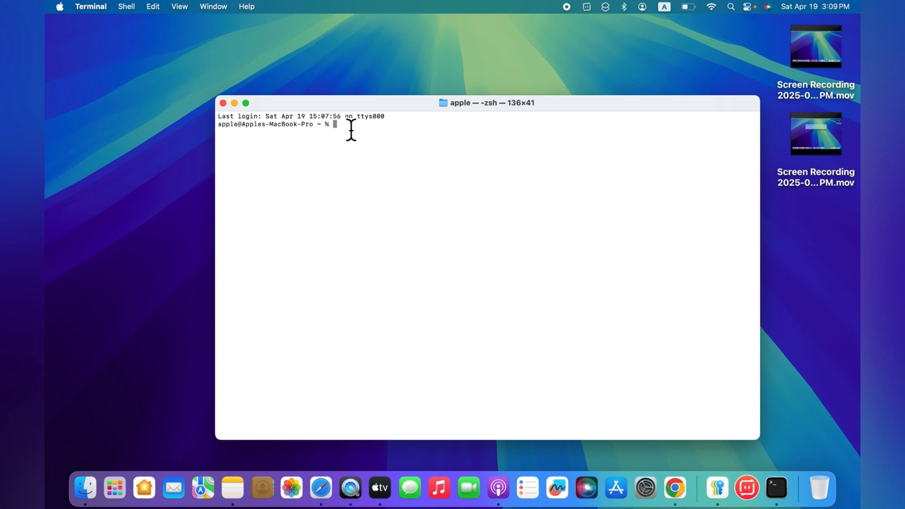
pyautogui.write('sudo')
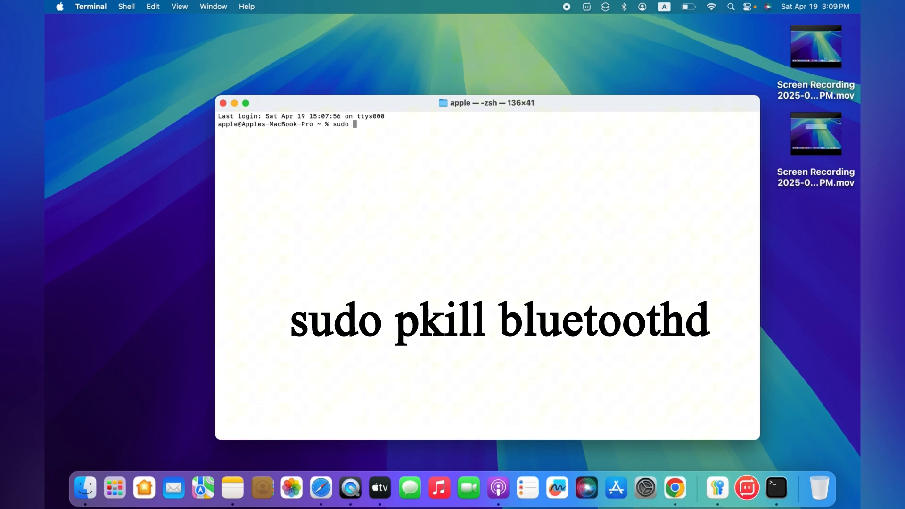
pyautogui.write('pki')
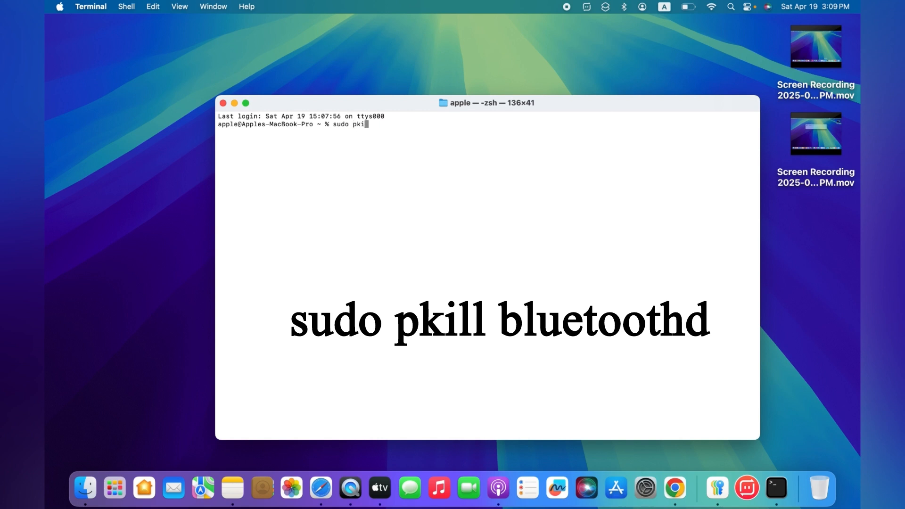
pyautogui.write('ll bl')
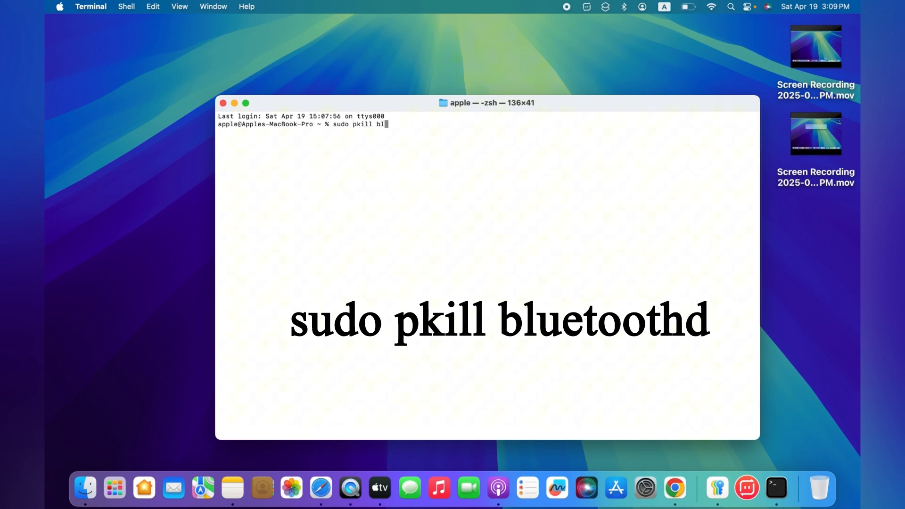
pyautogui.write('bluetoot')
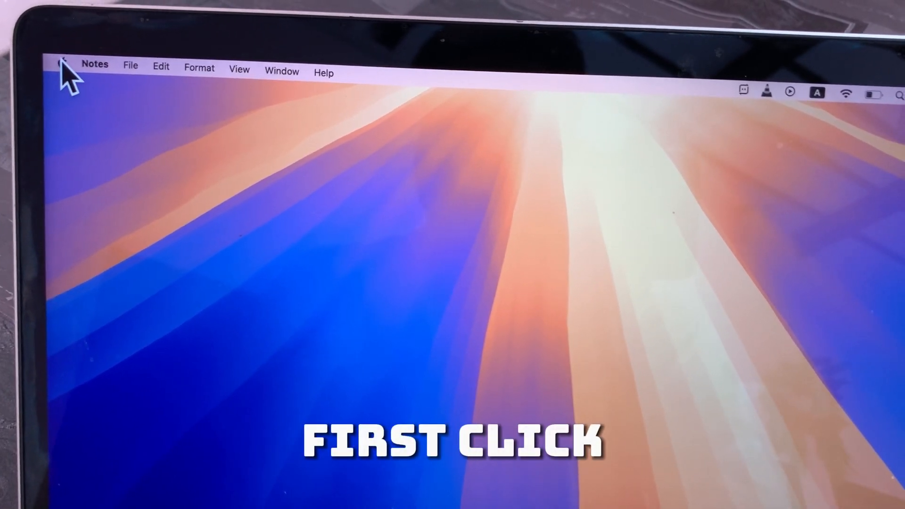
# Shut down the Mac from the Apple menu, confirming the prompt.
pyautogui.click(53, 68)
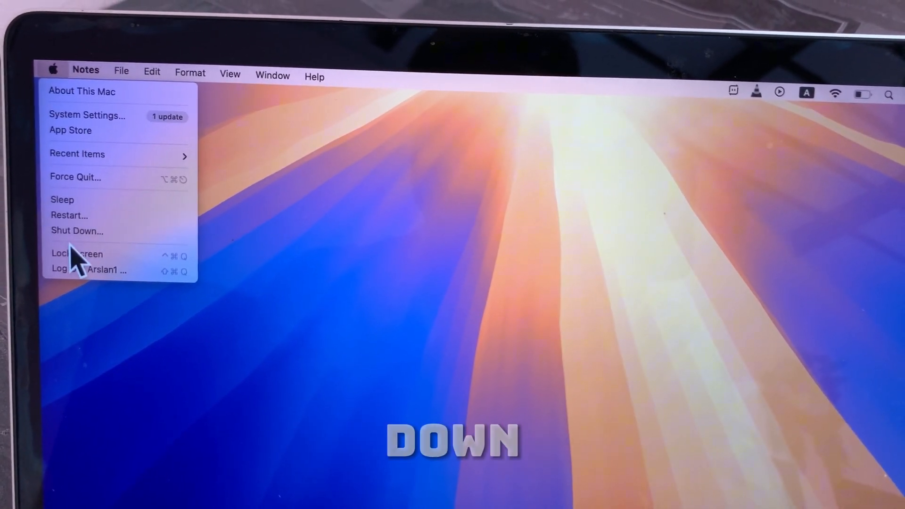
pyautogui.click(77, 231)
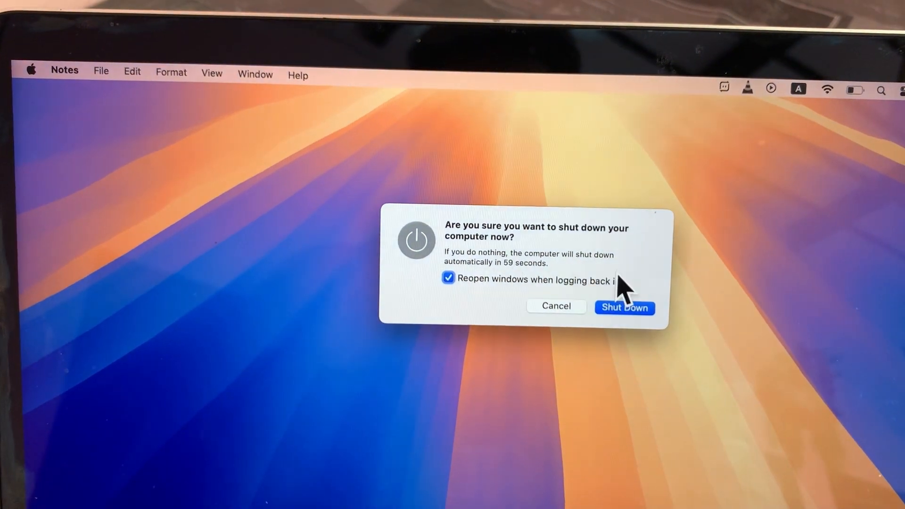
pyautogui.click(624, 307)
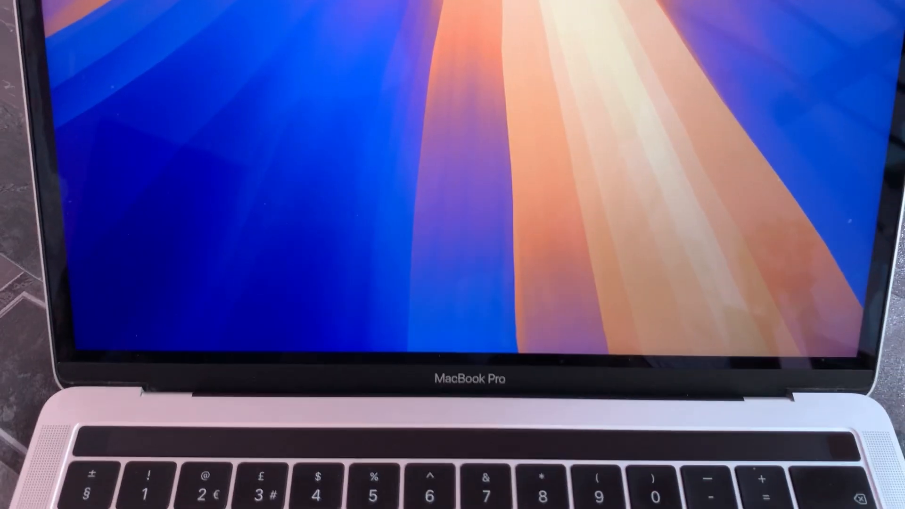